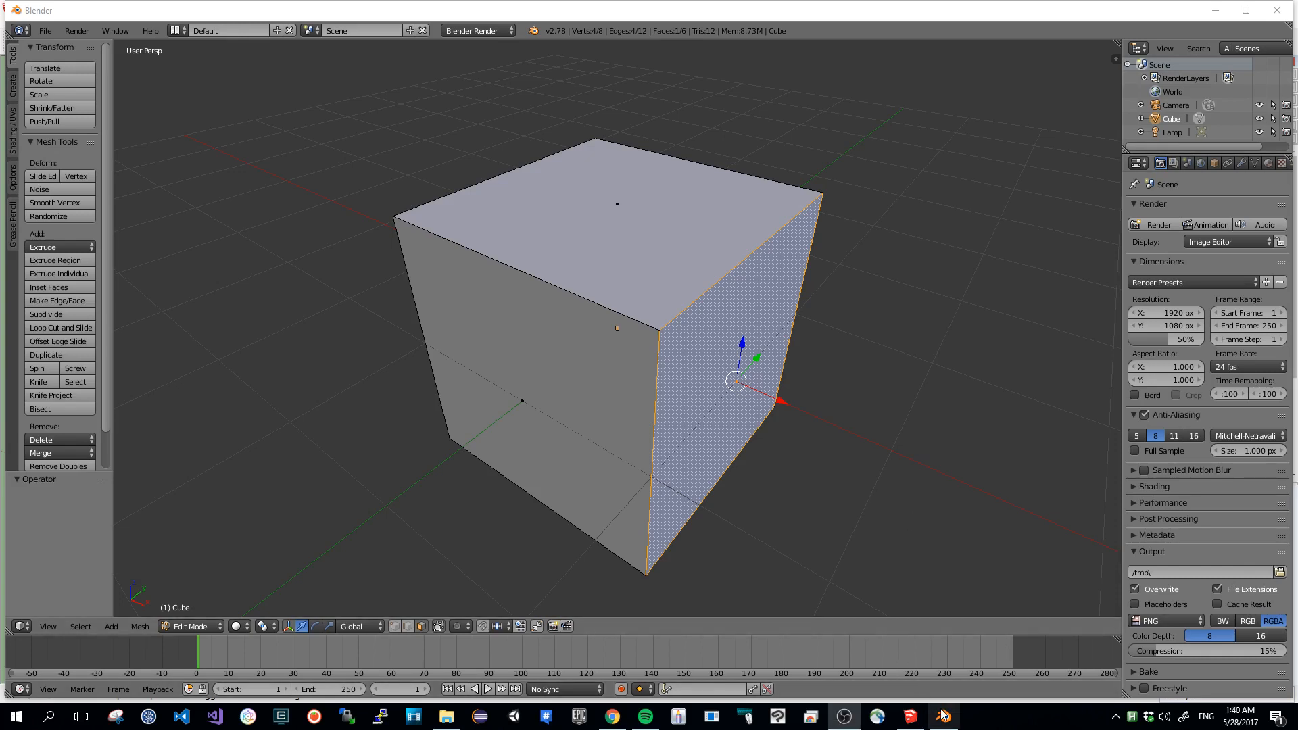
Step: Switch to the SketchUp window showing the reference building with doorway and balcony recess
click(941, 716)
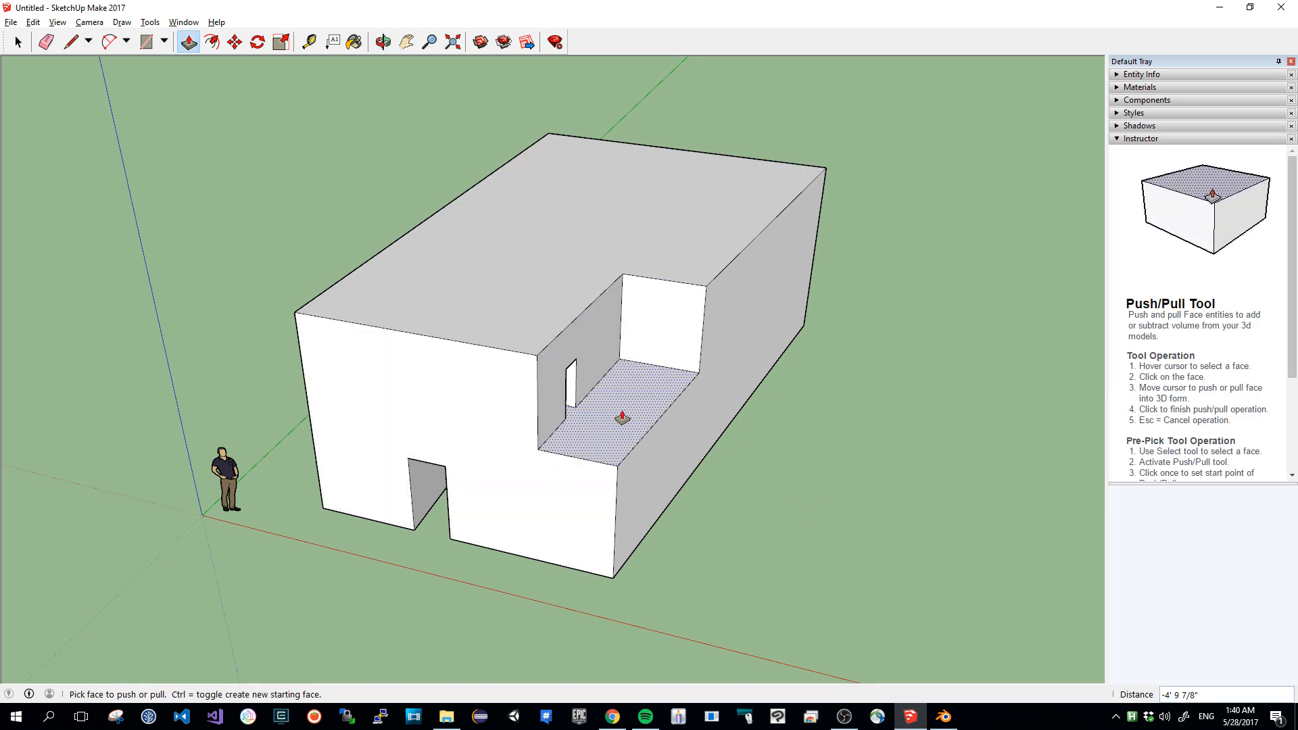
Step: Push the balcony recess into the block and draw the doorway outline on its back wall
click(70, 42)
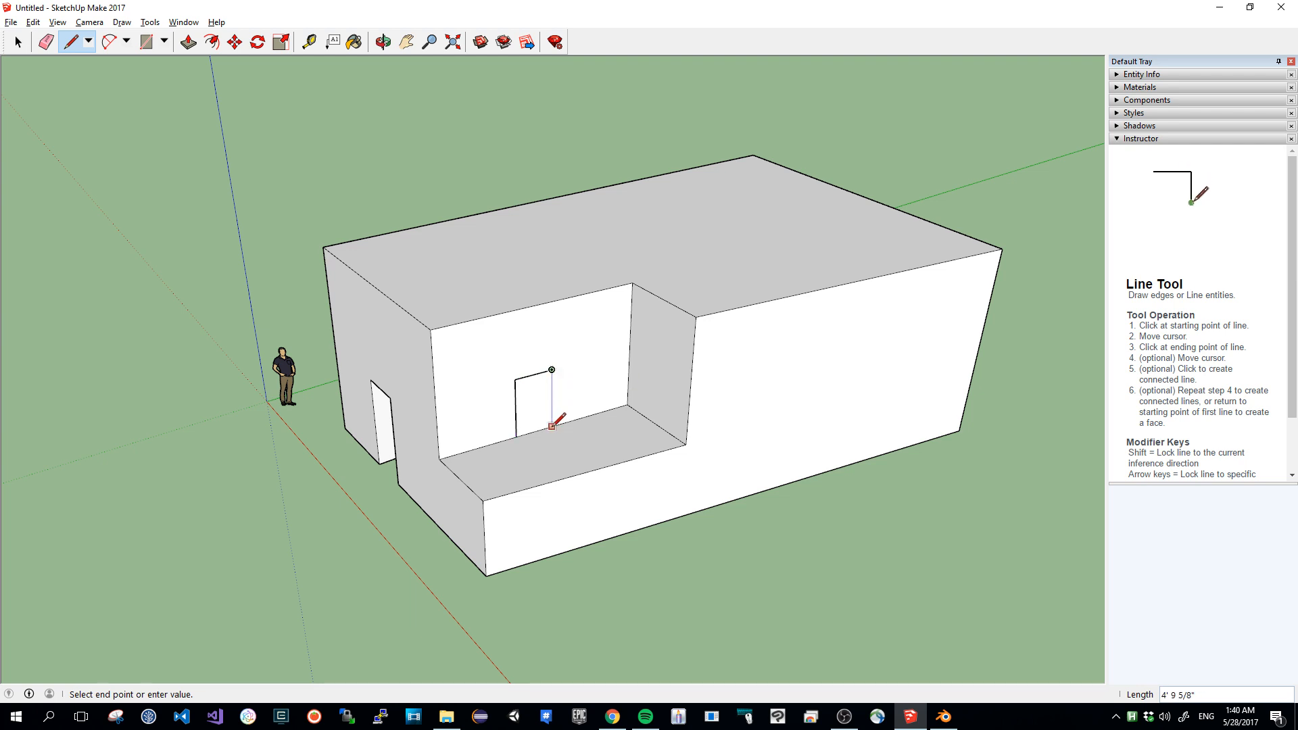
click(941, 717)
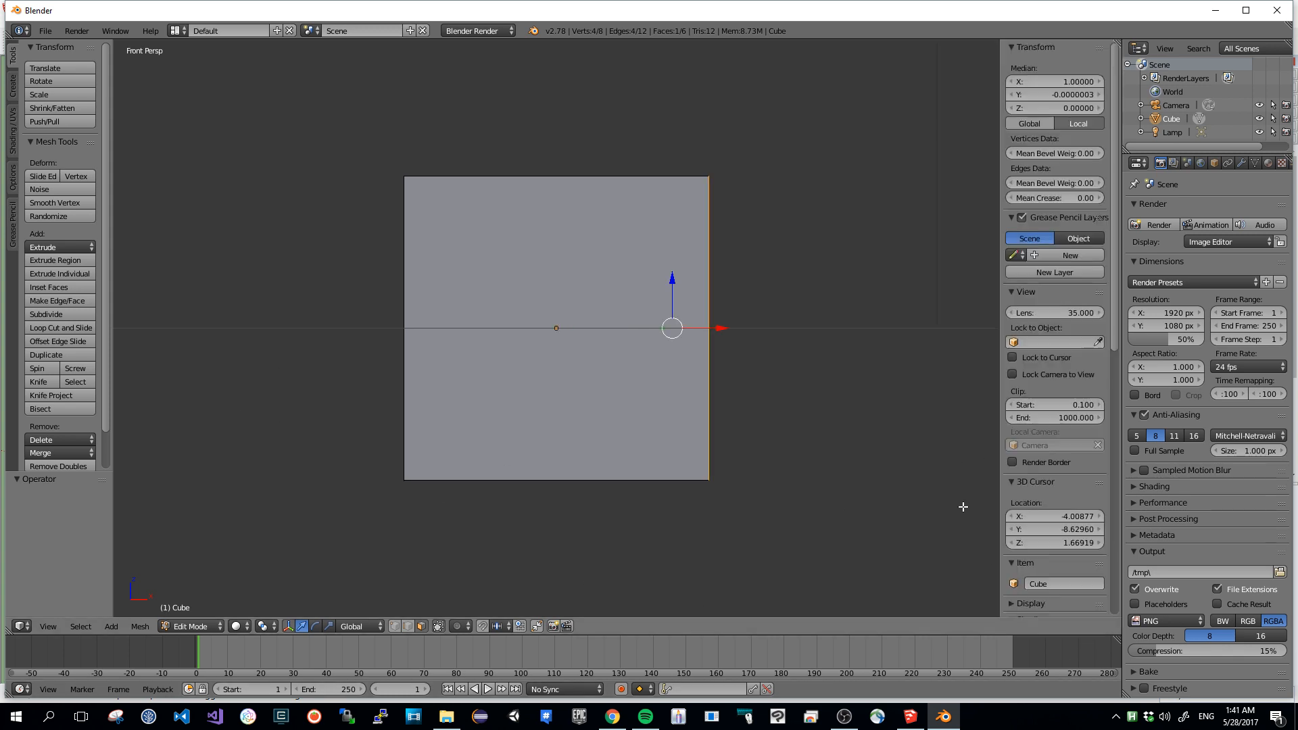
Step: View the cube from the front and show the properties sidebar (N)
scroll(down, 3)
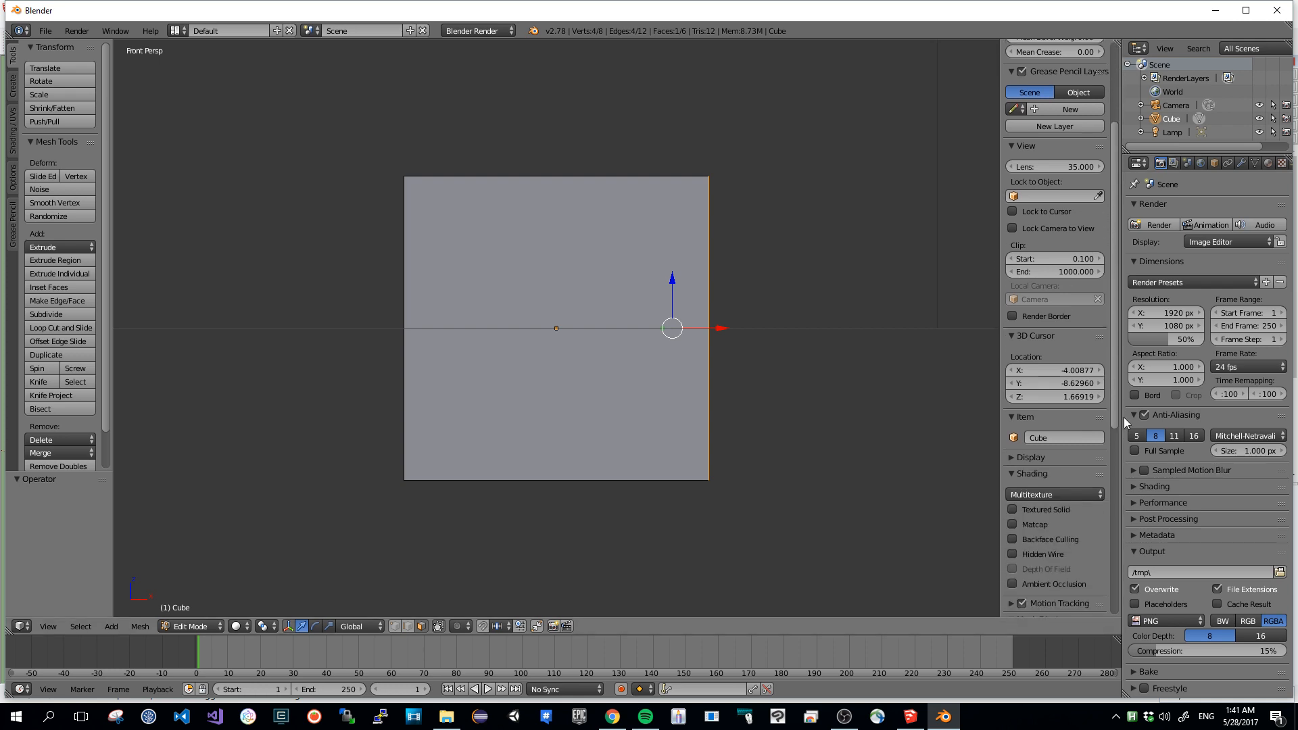
key(n)
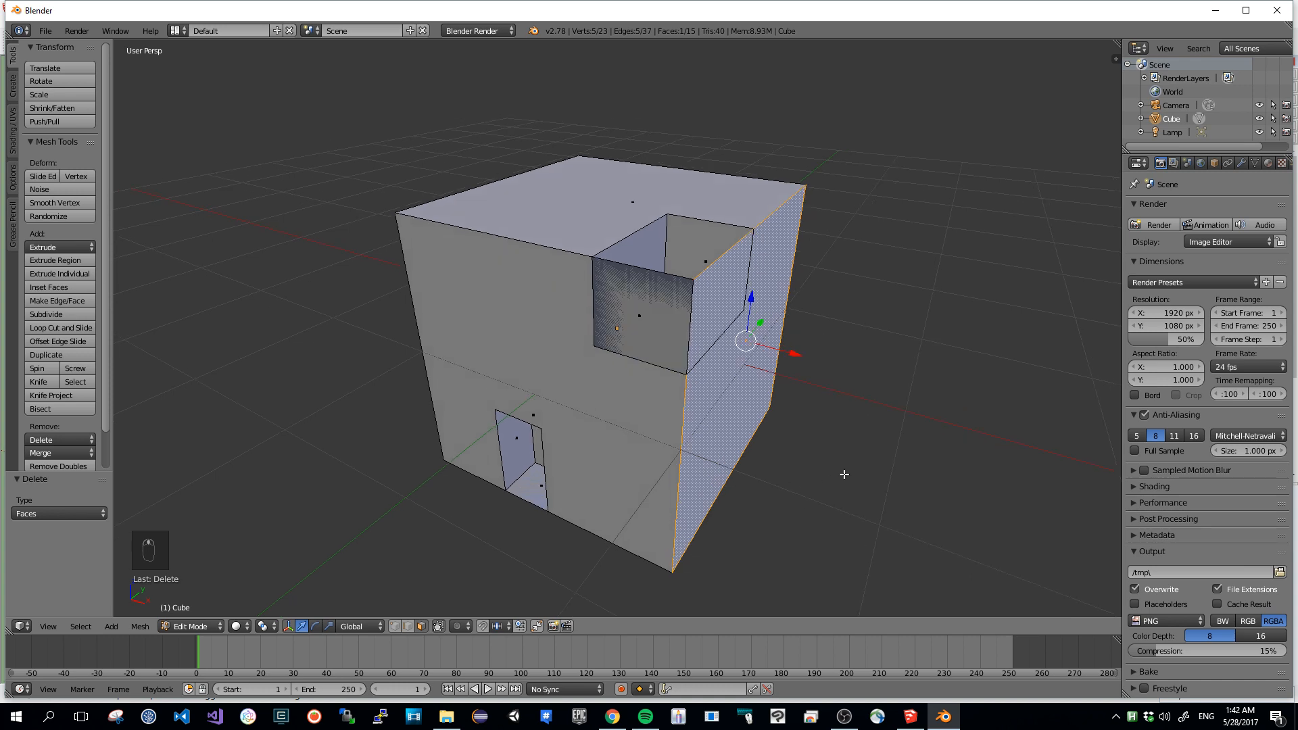
Step: Undo the door and balcony extrusions back to flat outlines, then bring up the add-on's browser page
key(ctrl+z)
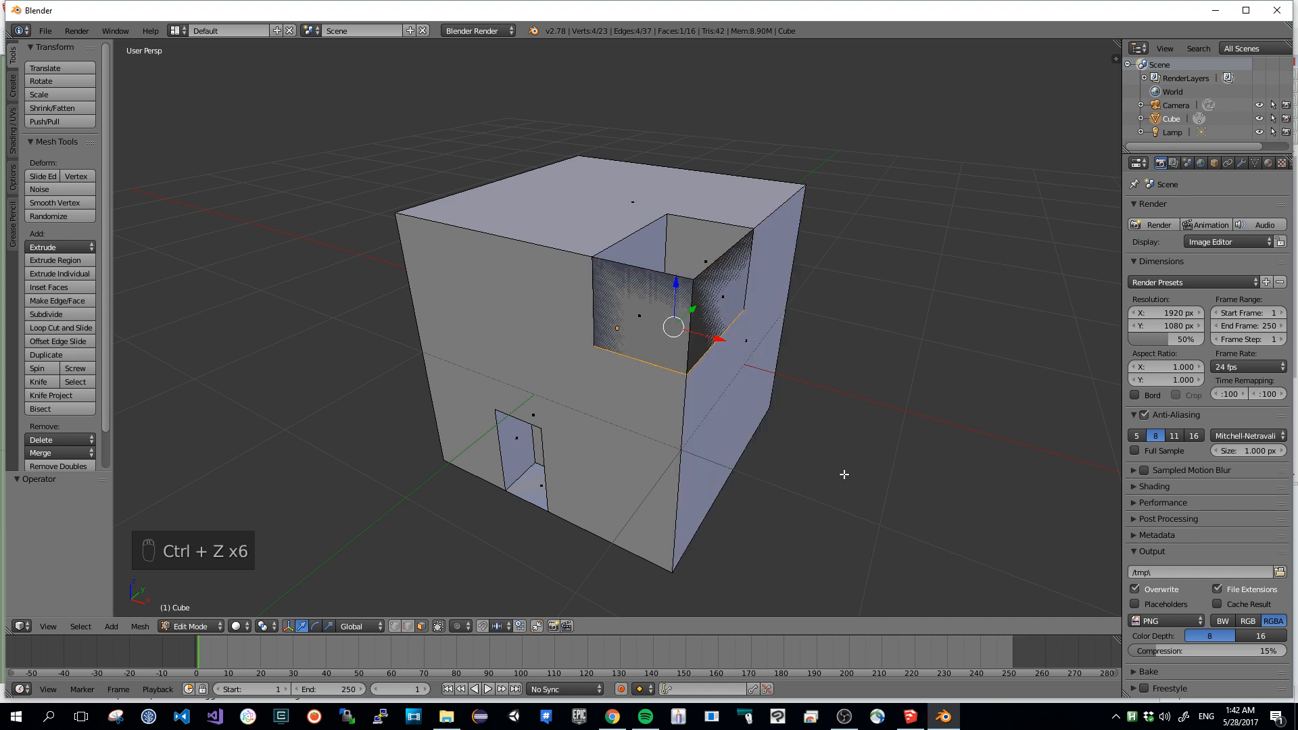
key(ctrl+z)
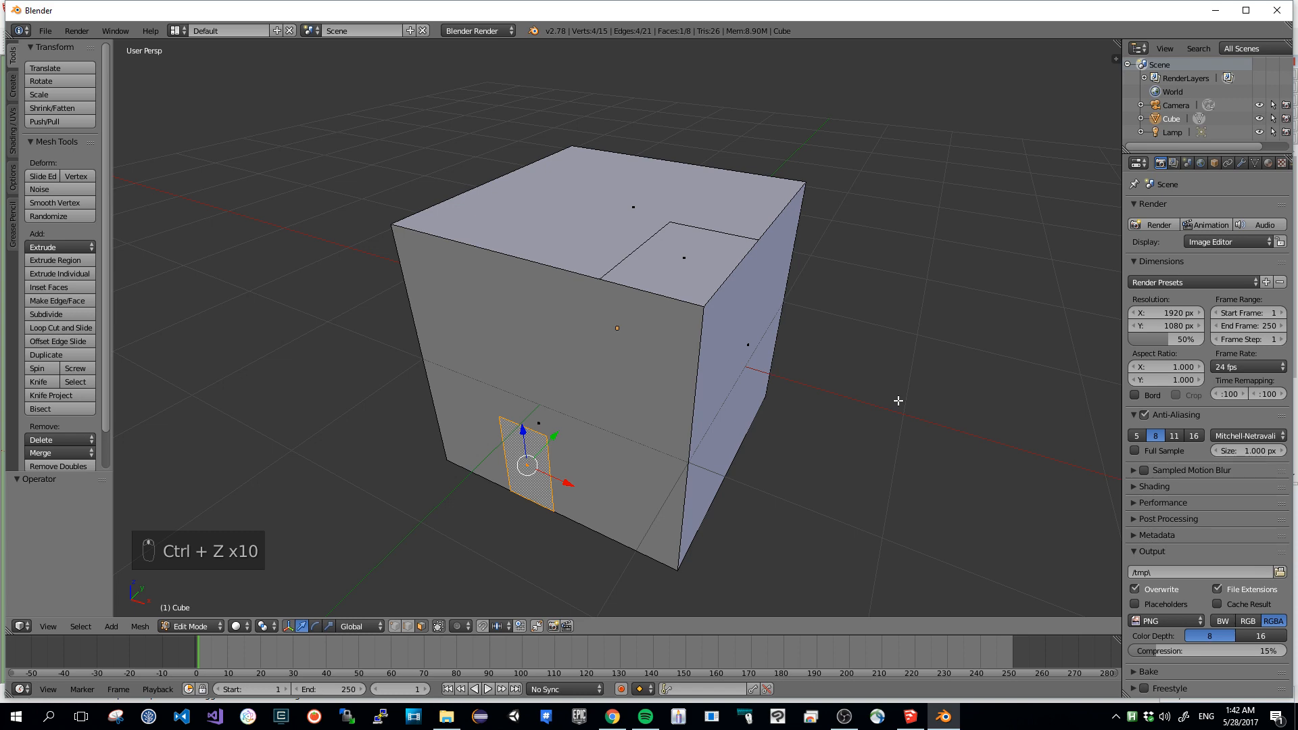
click(611, 717)
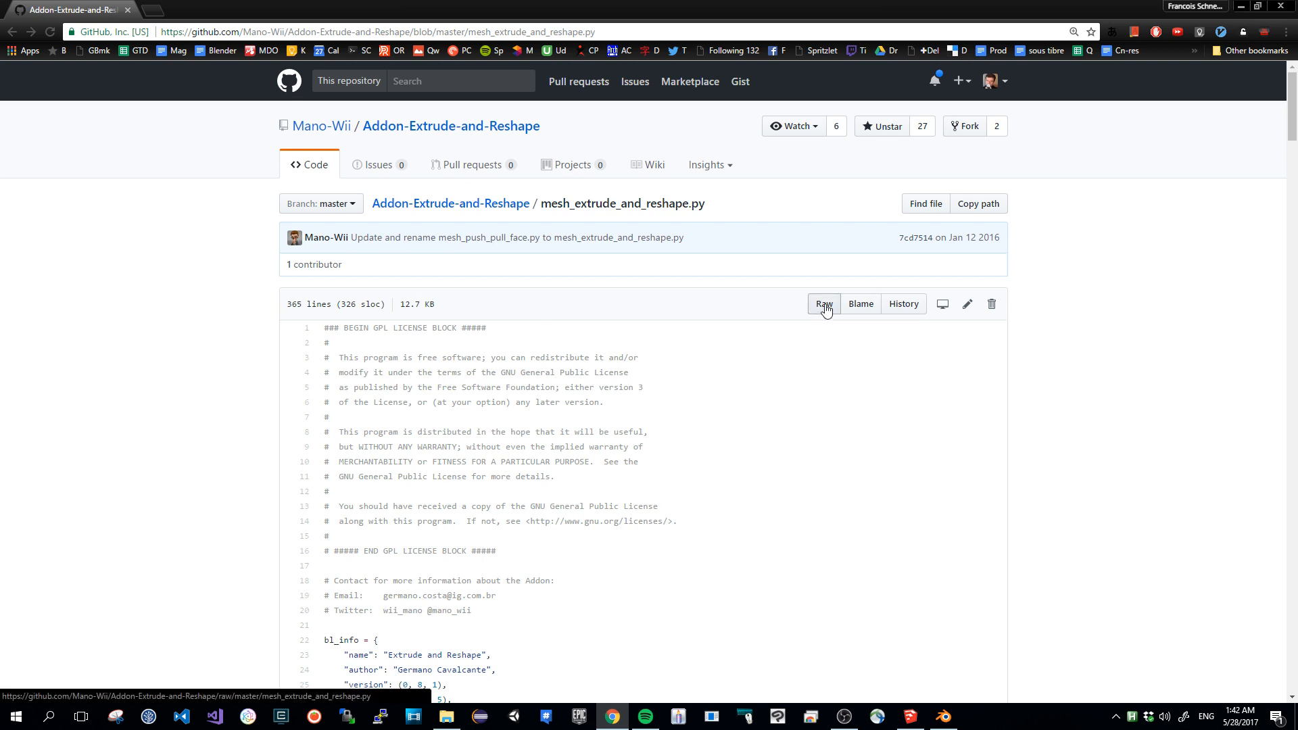
Step: View the raw mesh_extrude_and_reshape.py source and cancel the Save As dialog
click(823, 304)
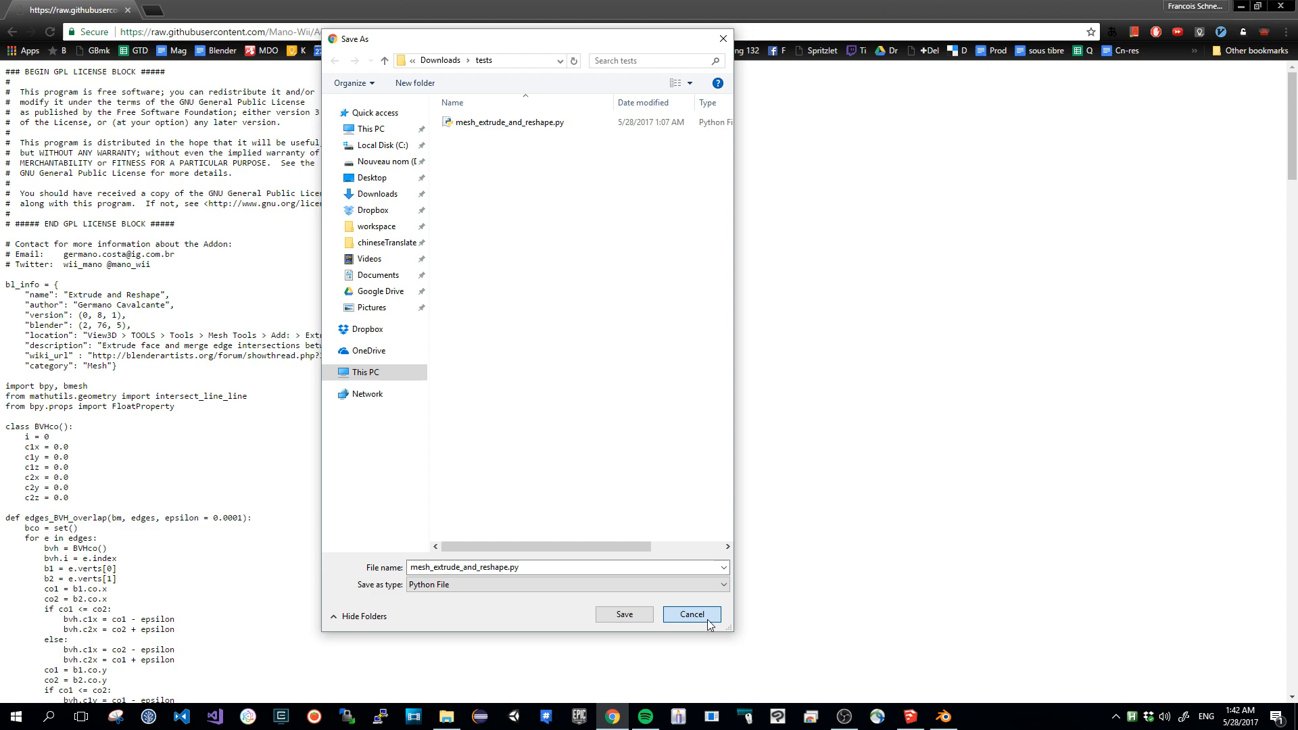
click(690, 614)
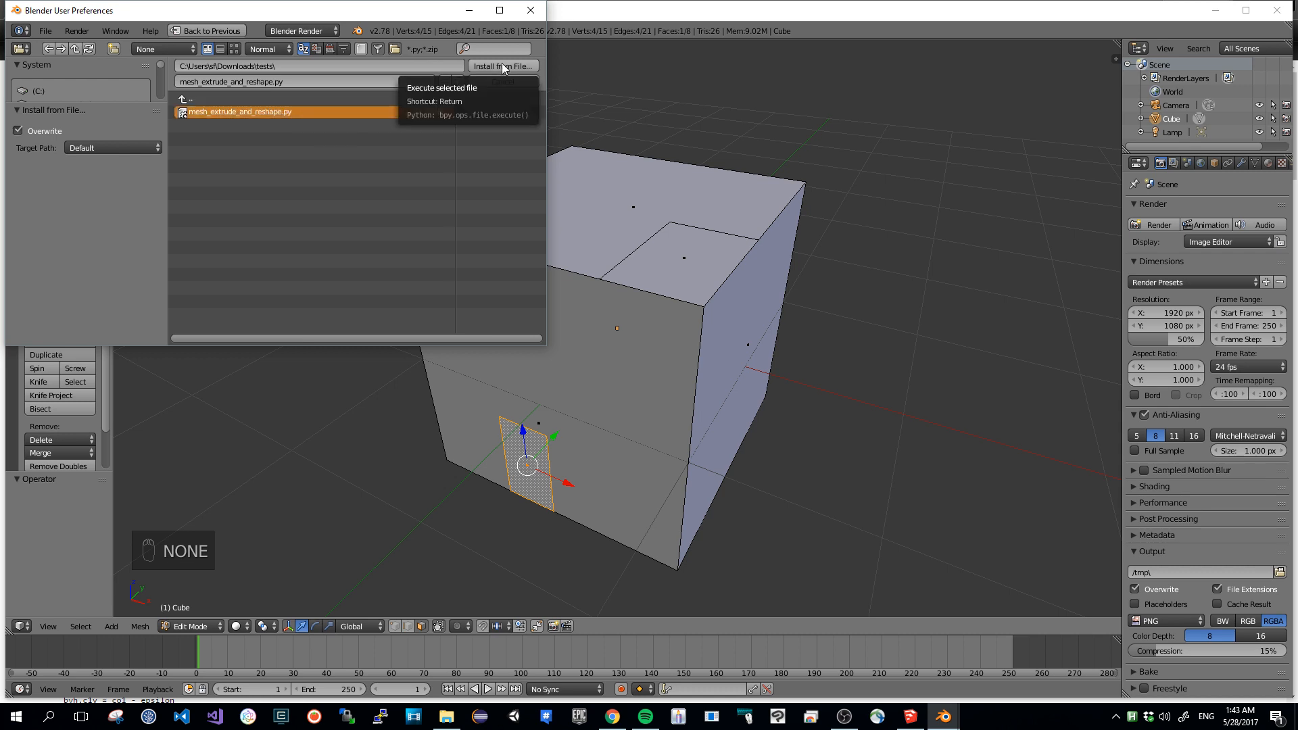
Step: Install mesh_extrude_and_reshape.py from file in the Add-ons preferences
click(502, 65)
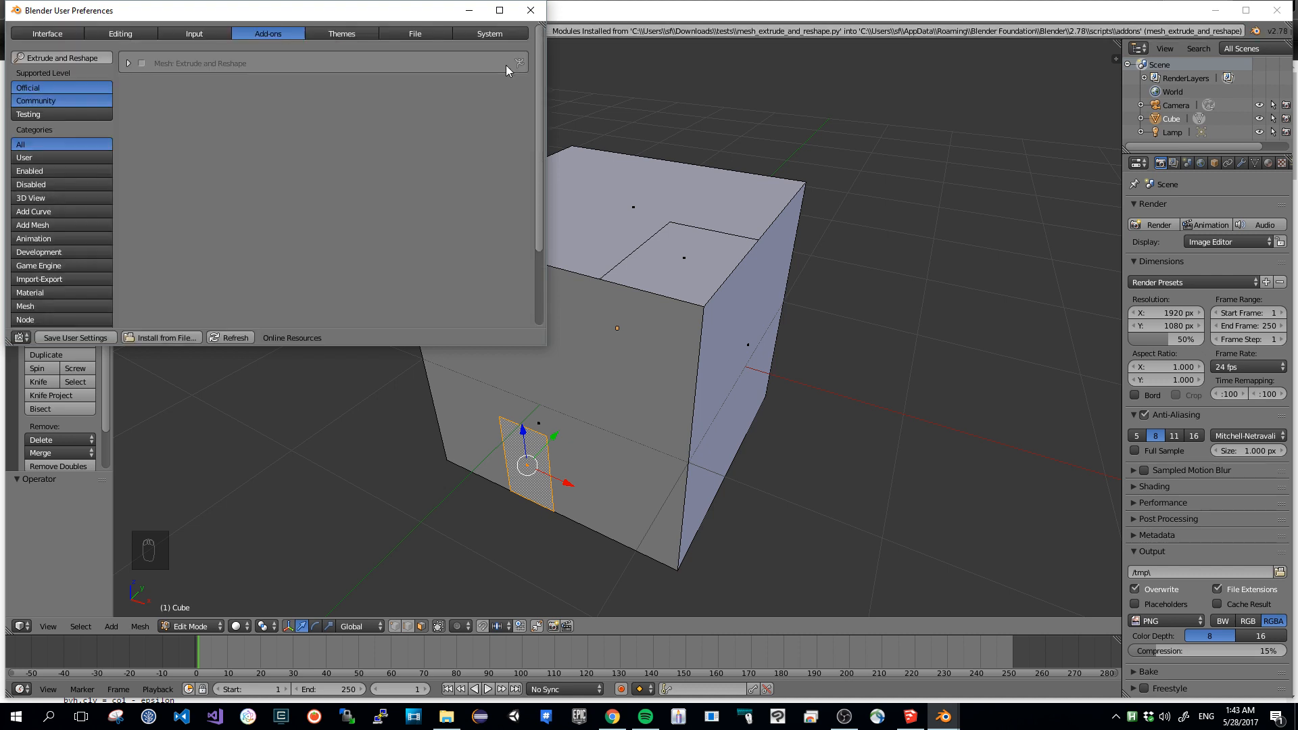
key(ctrl+z)
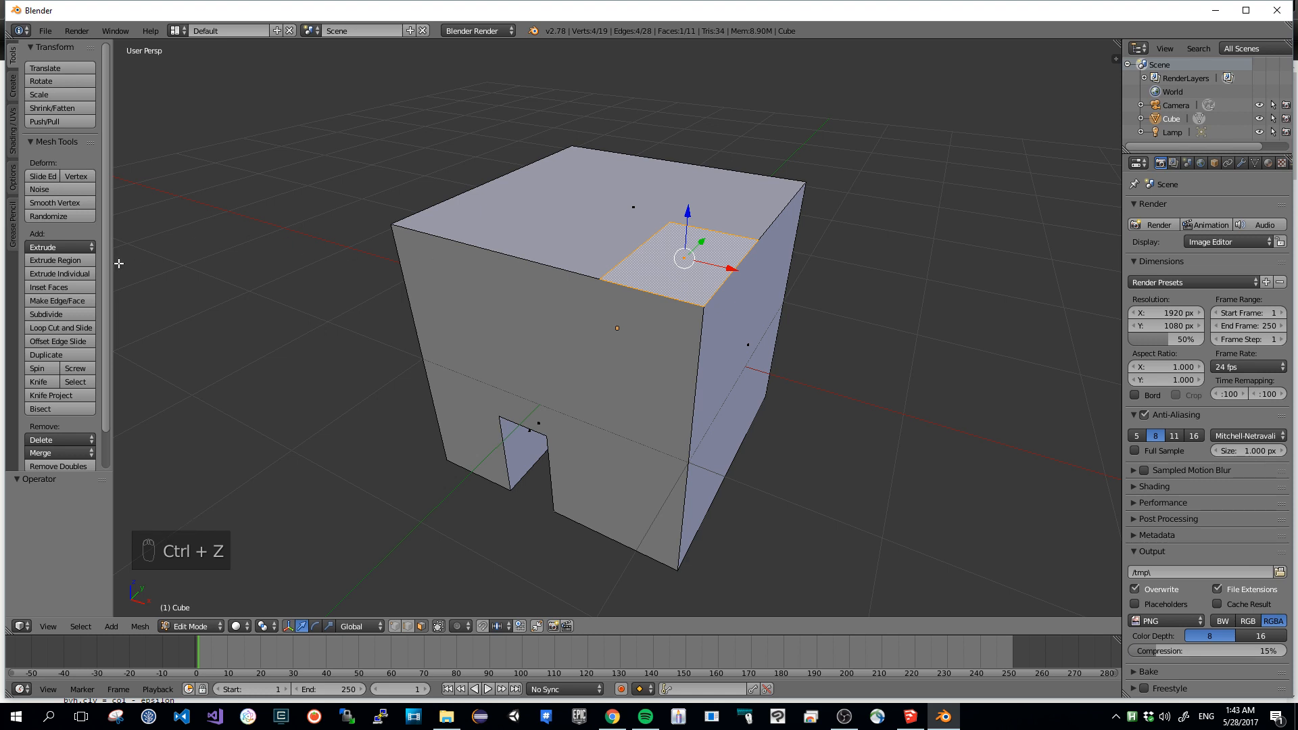
Step: Show the Extrude choices in the Tools shelf for the selected top balcony face
click(42, 246)
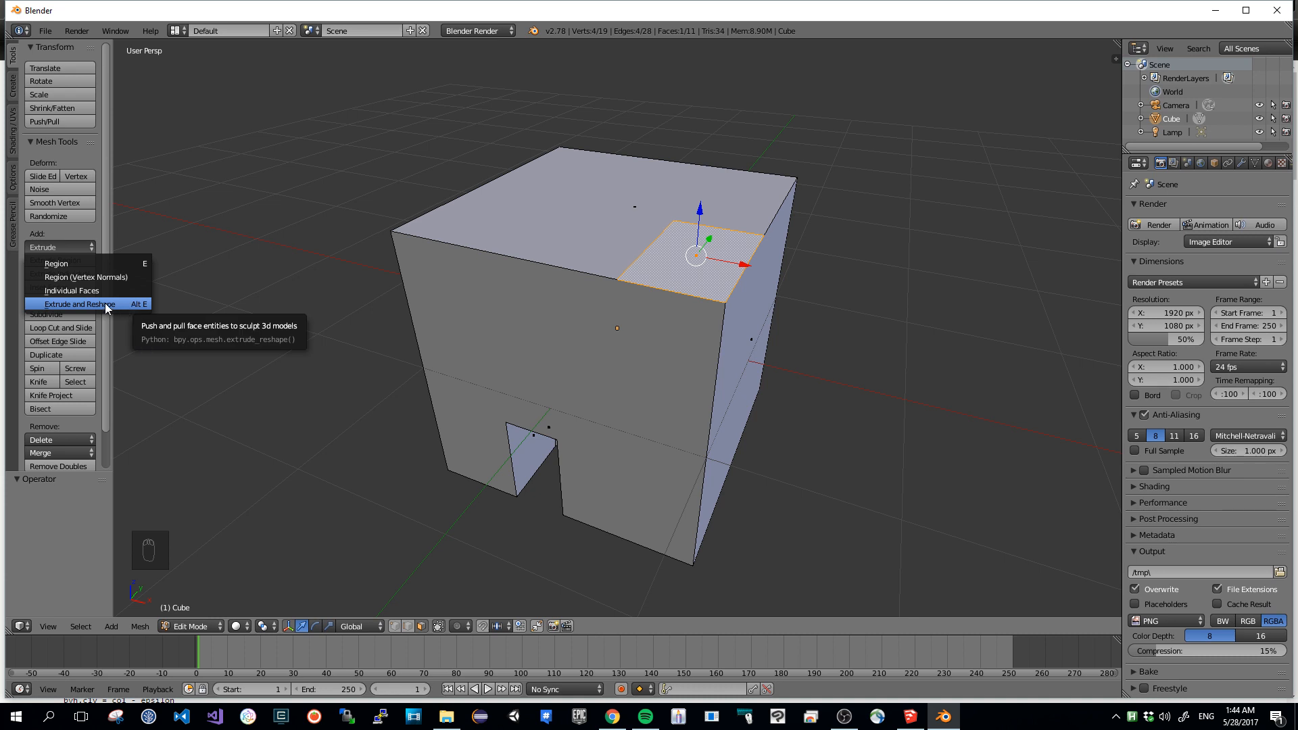